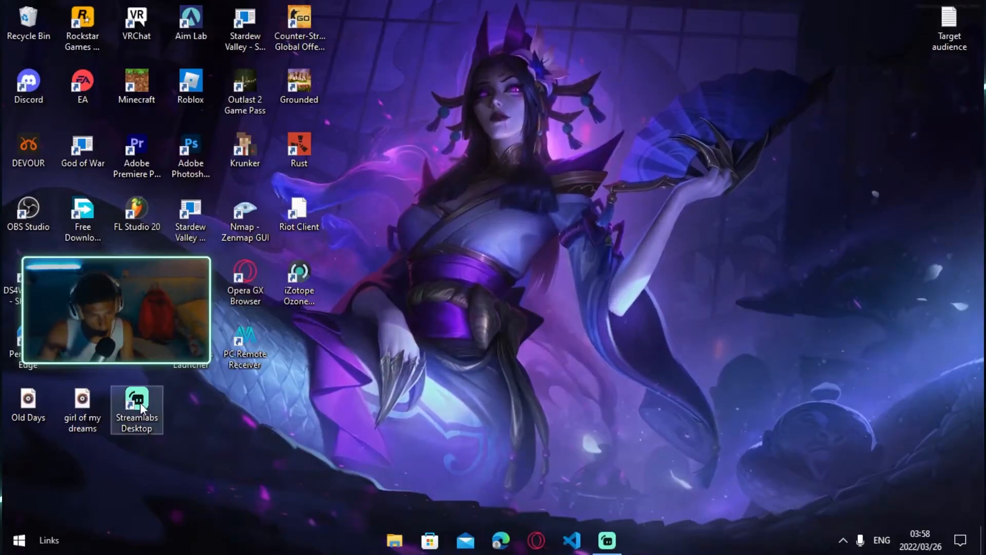
Launch Streamlabs Desktop from the desktop icon and open its Settings on the General page
double_click(136, 406)
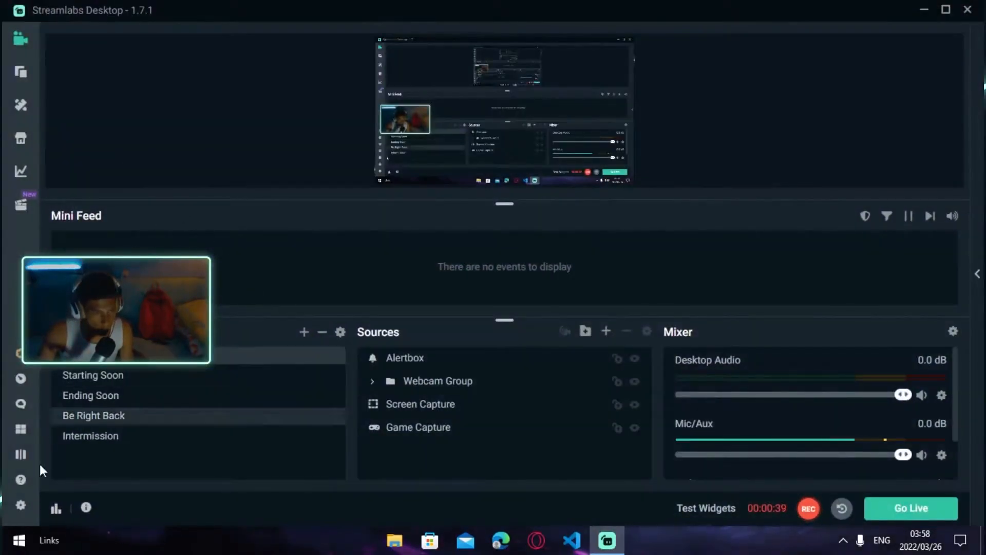
click(20, 505)
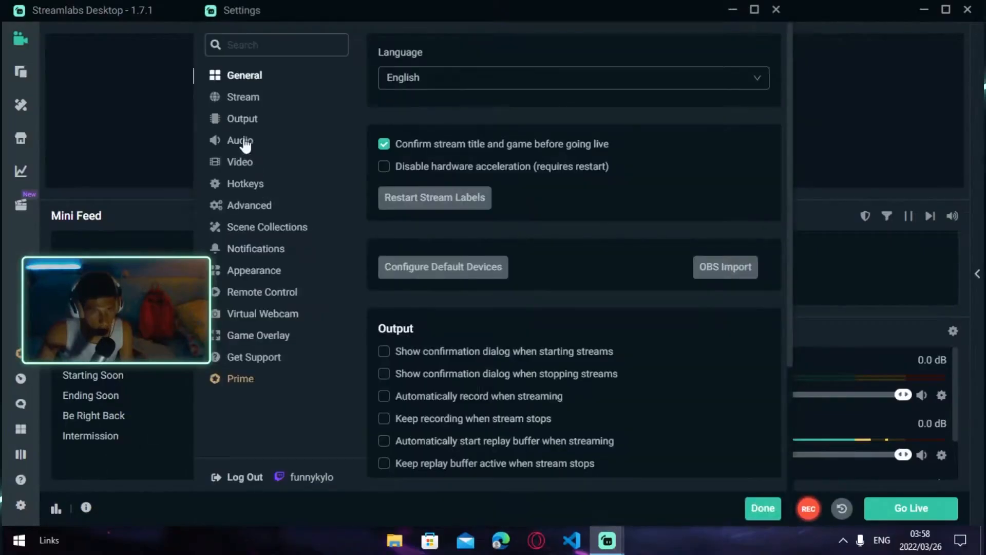
Show the Output settings in Advanced mode with the Streaming encoder and bitrate options
click(242, 118)
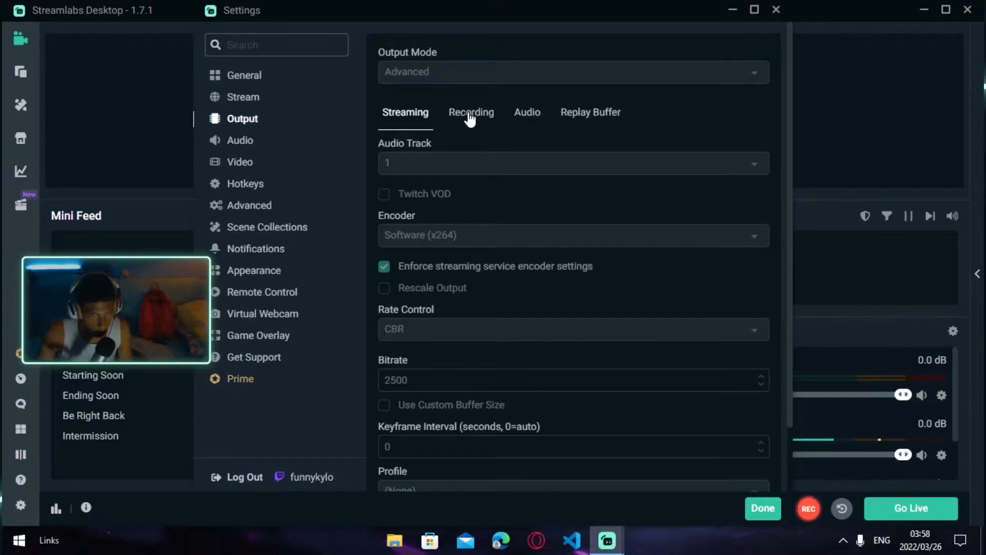
Show the Recording output options: Standard type, mp4 format, Software (x264) encoder
click(471, 112)
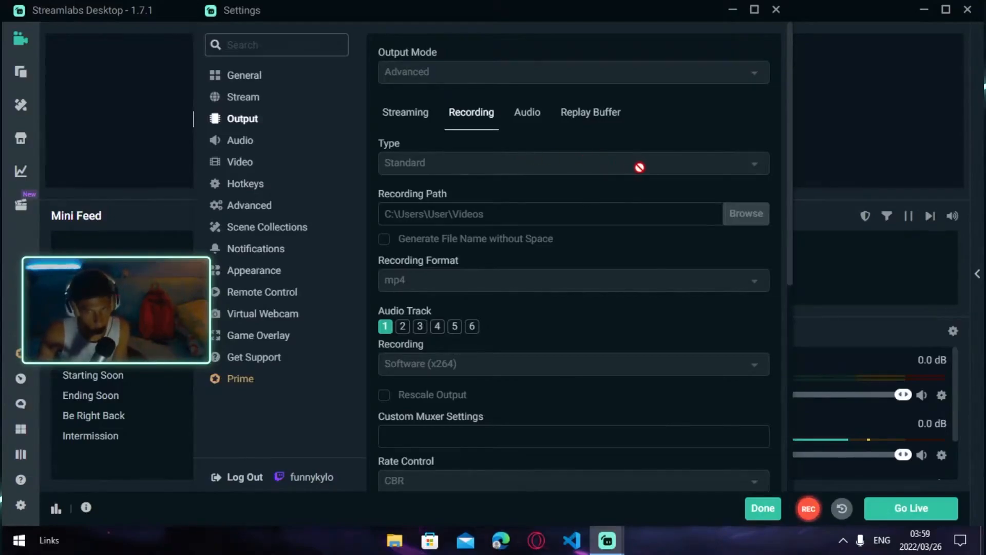
mouse_move(490, 202)
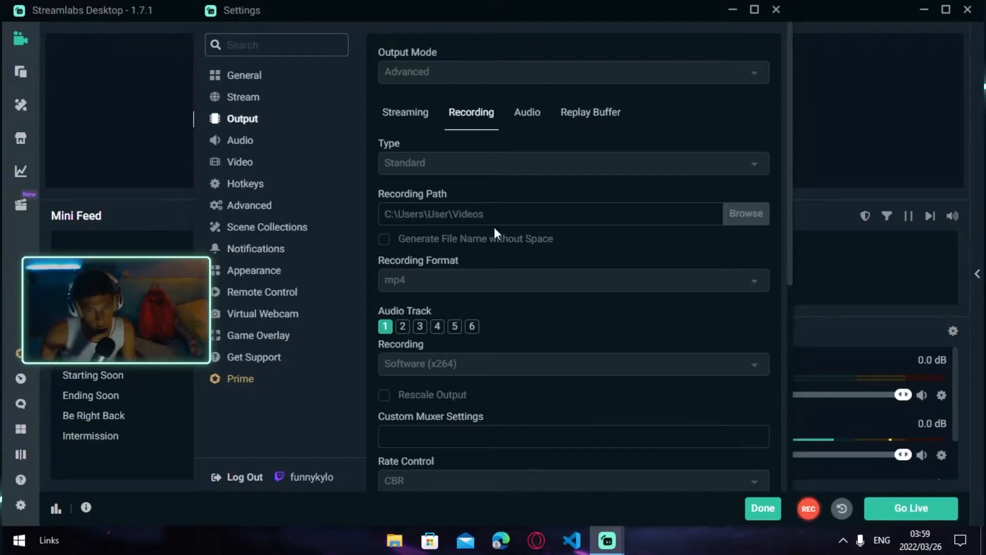
mouse_move(459, 265)
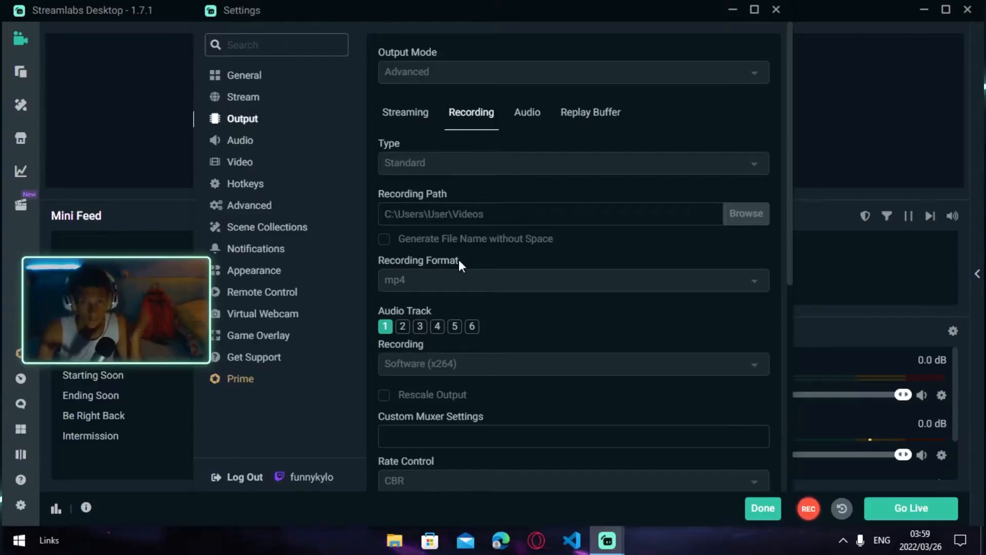
scroll(down, 3)
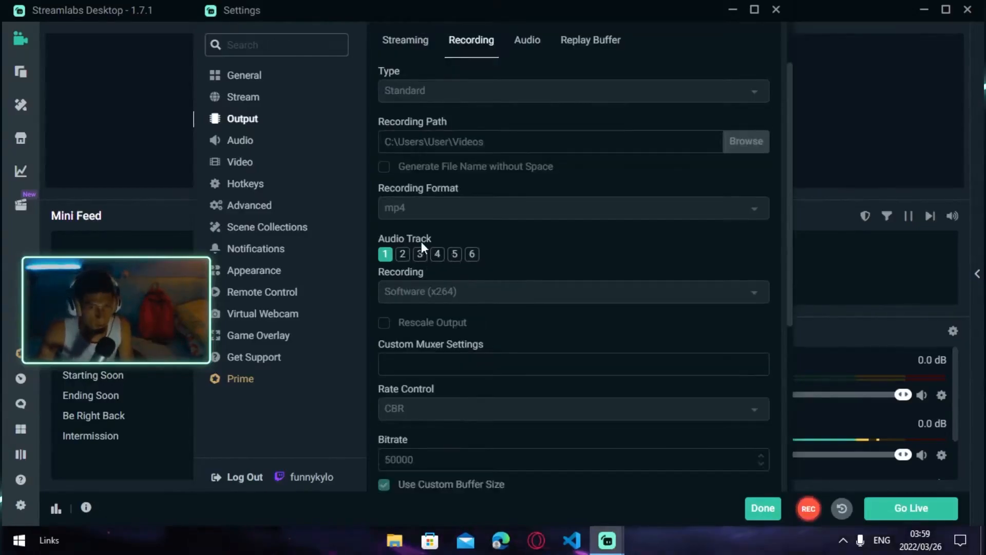
mouse_move(456, 239)
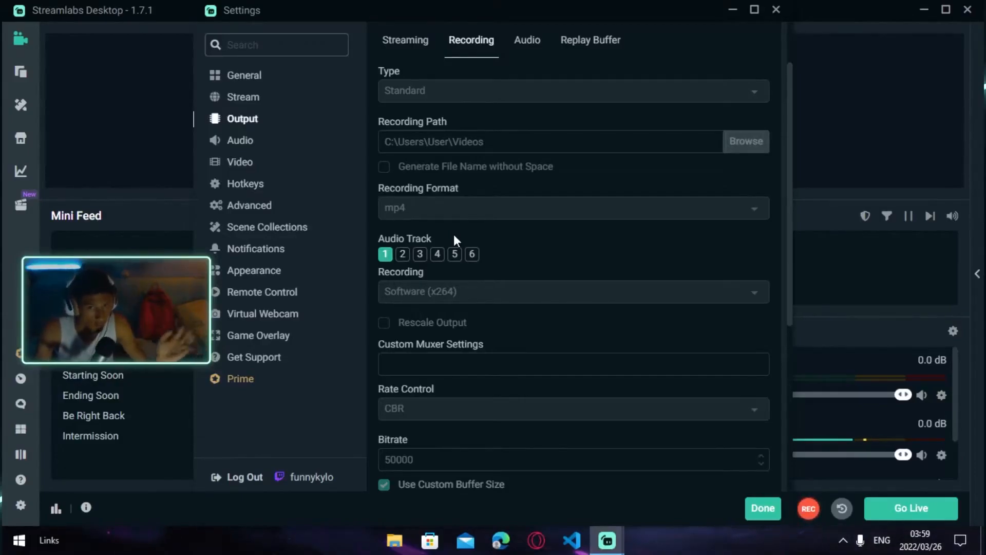
scroll(down, 3)
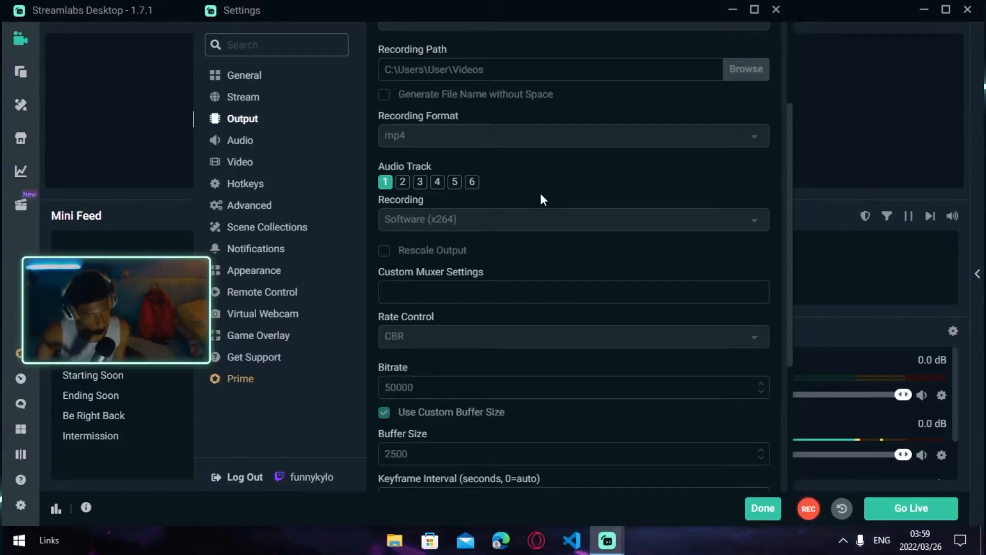
scroll(down, 3)
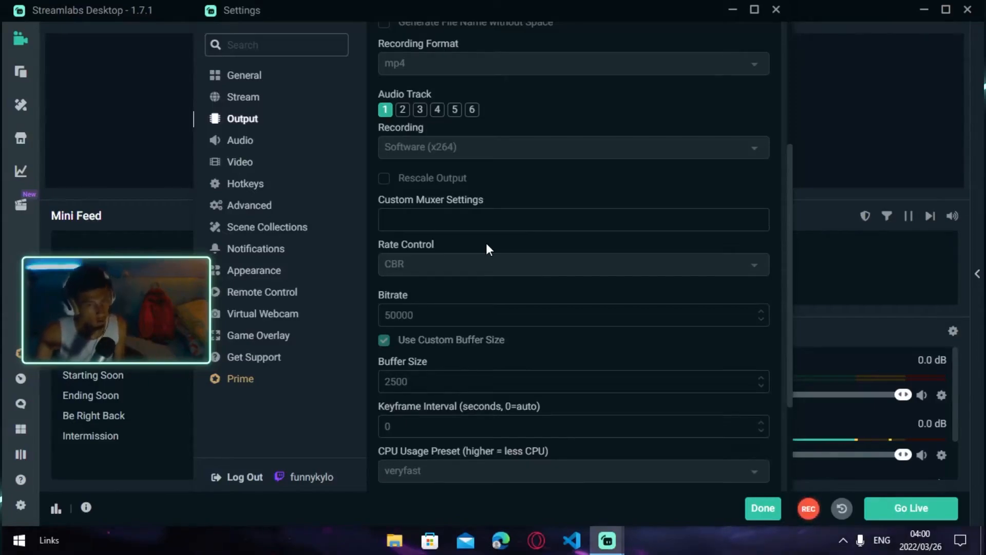
scroll(down, 3)
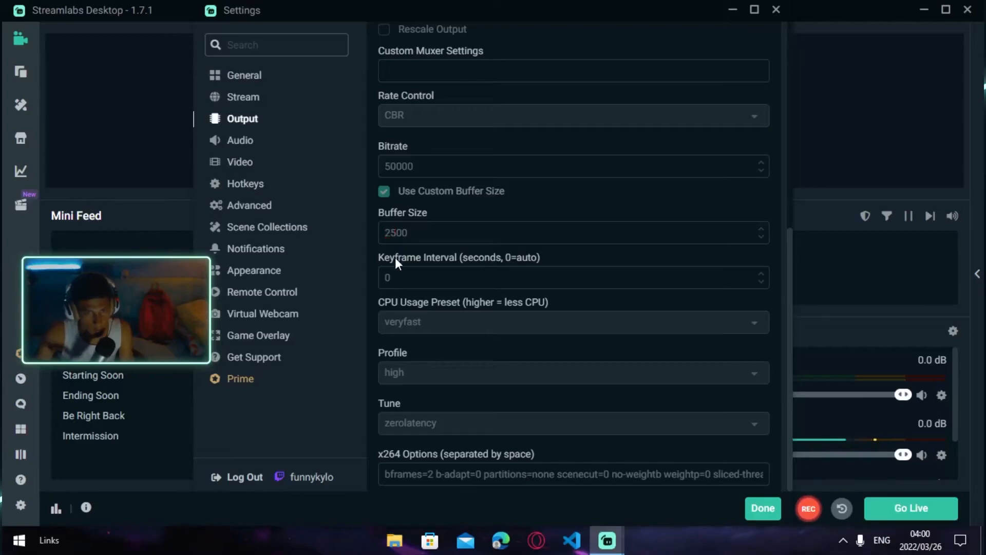
mouse_move(450, 225)
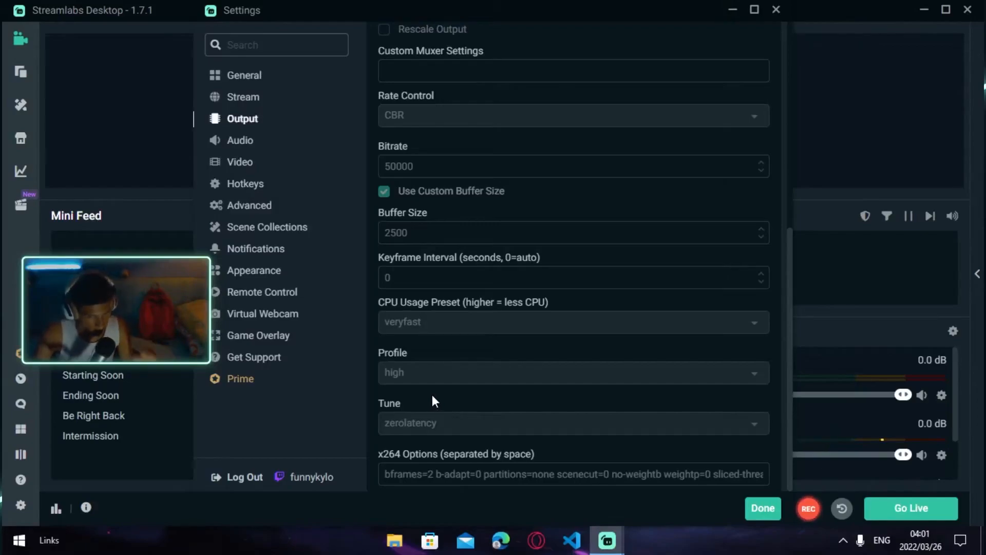
mouse_move(545, 454)
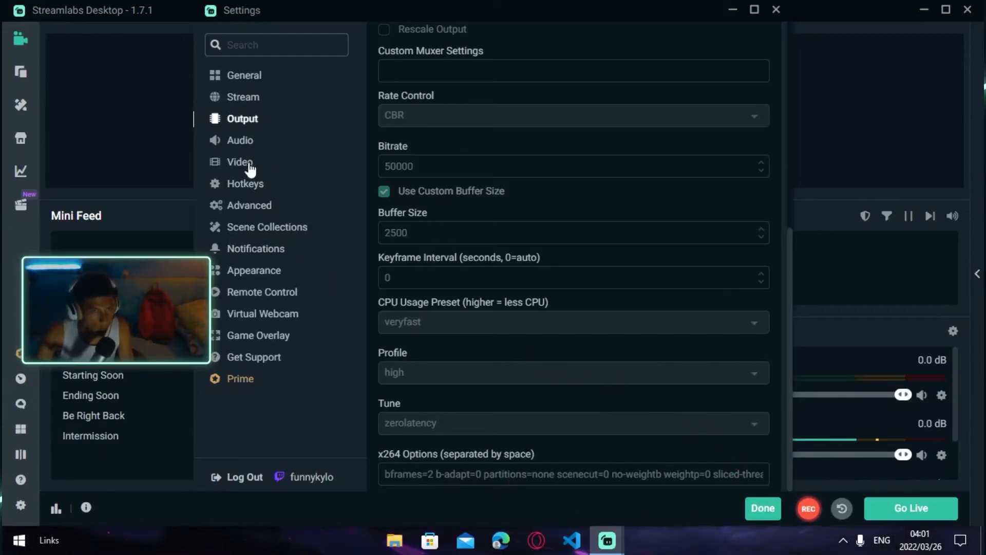
Show the Video settings with 1920x1080 base and output resolution at 60 FPS
click(239, 160)
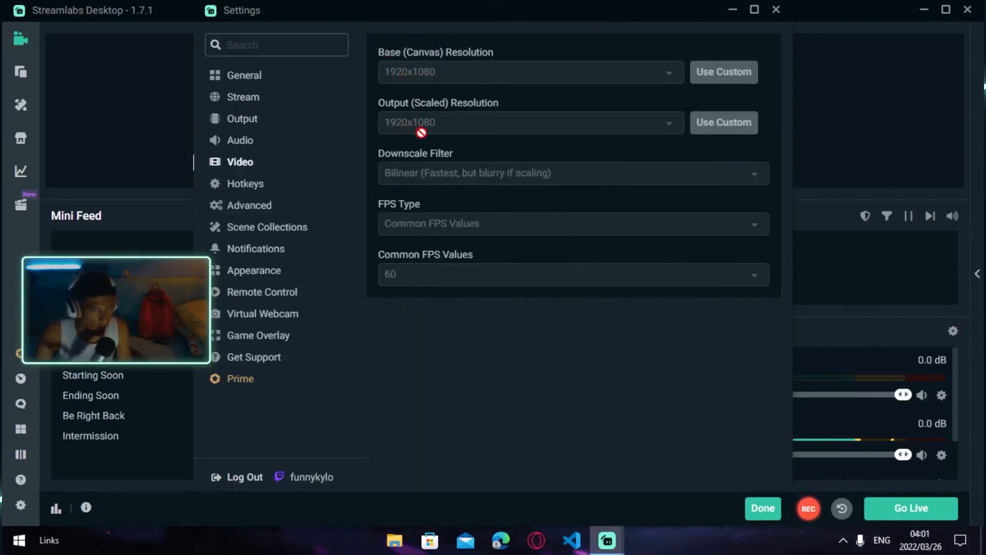
mouse_move(473, 155)
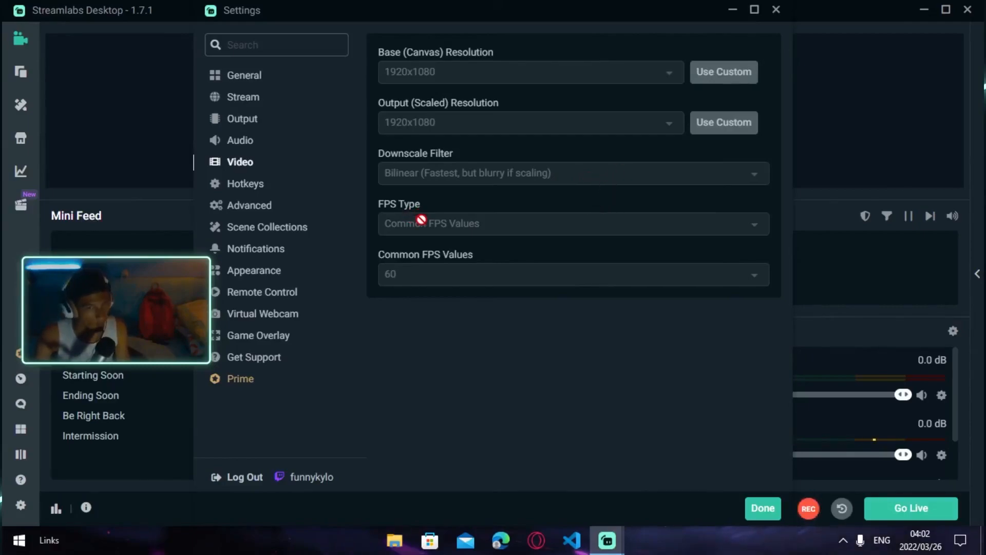
mouse_move(487, 238)
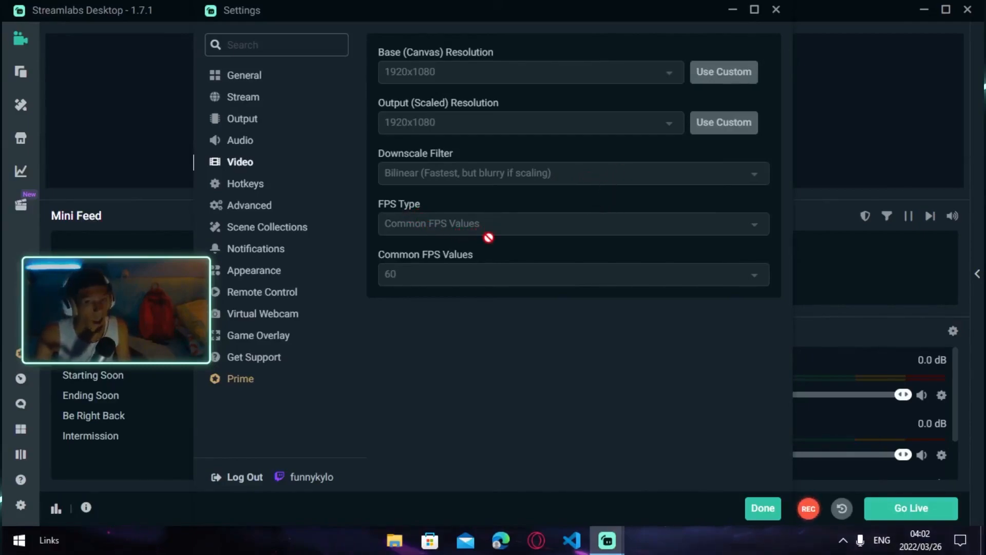